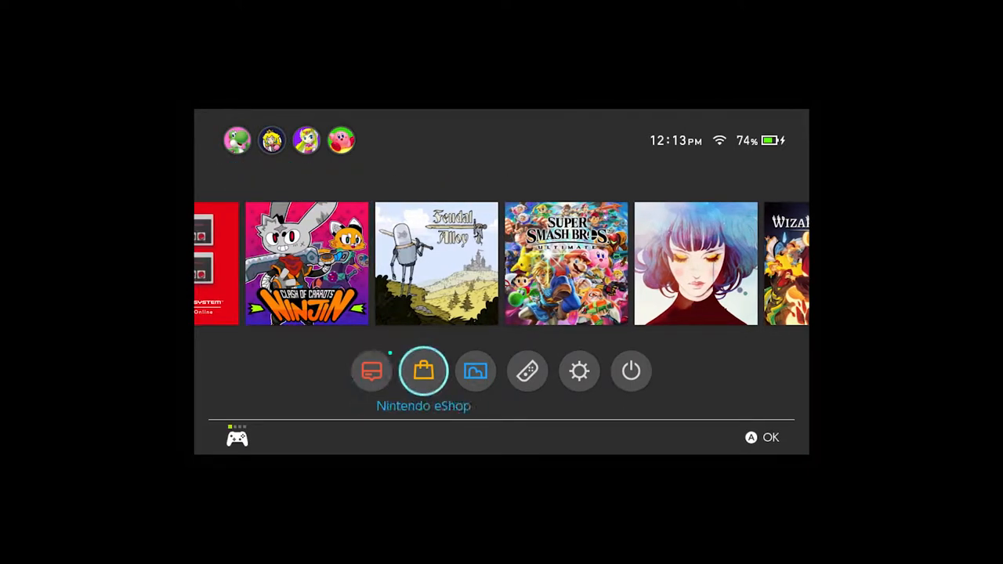
- Launch Feudal Alloy from the HOME Menu, bringing up the user profile prompt
{"action": "left_click", "coordinate": [423, 371]}
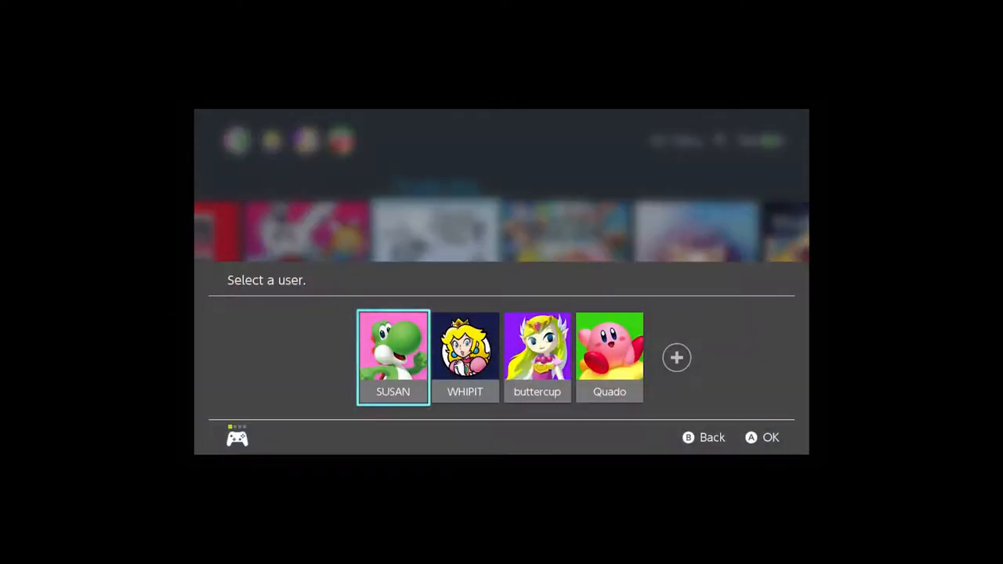
- Choose the first user profile so the game starts with the robot in the cave
{"action": "left_click", "coordinate": [393, 357]}
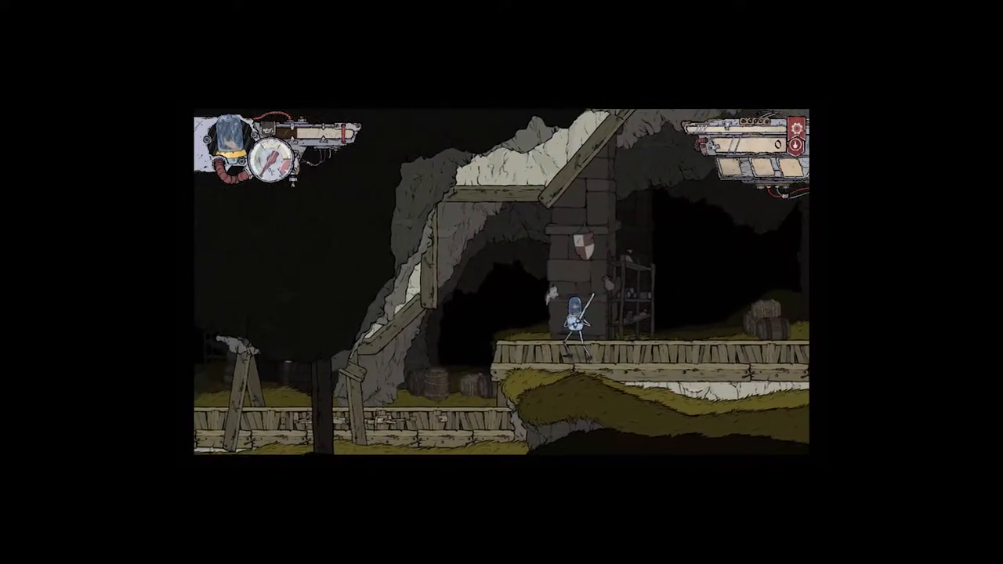
- Walk the robot right out of the cave onto the sunny grassland planks
{"action": "key", "text": "right"}
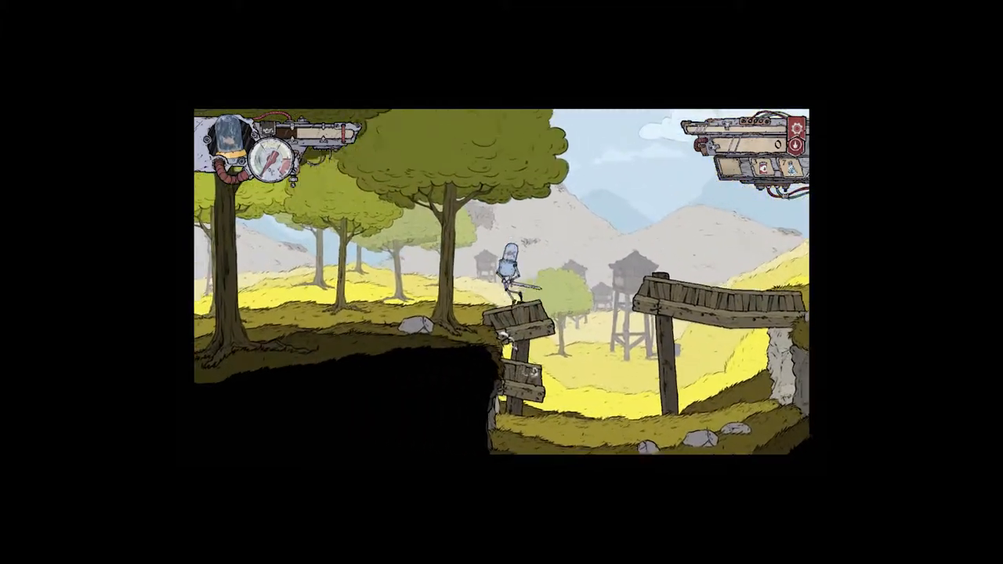
- Move right past the water towers to reach the merchant and bring up the shop grid
{"action": "key", "text": "right"}
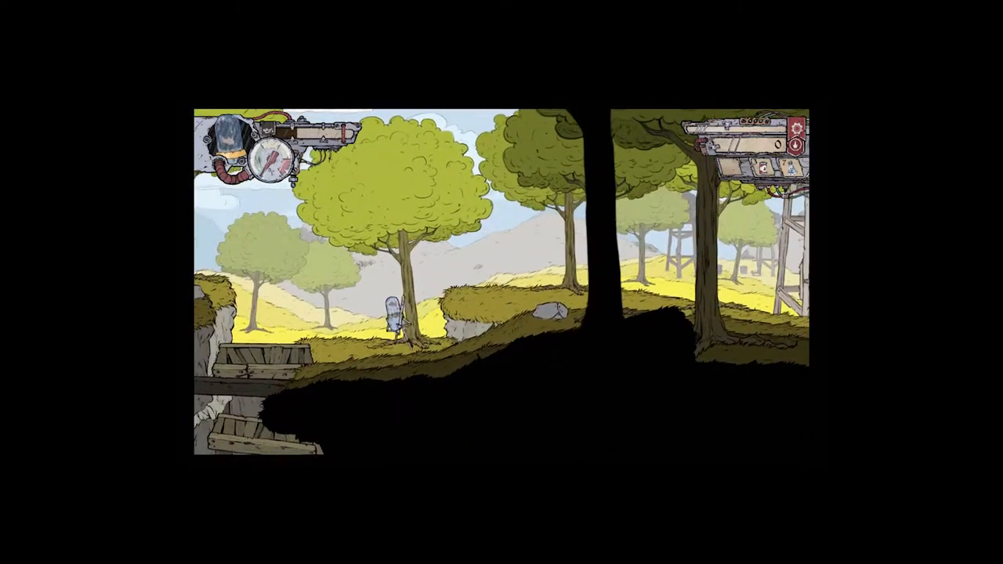
{"action": "scroll", "scroll_direction": "right", "scroll_amount": 3}
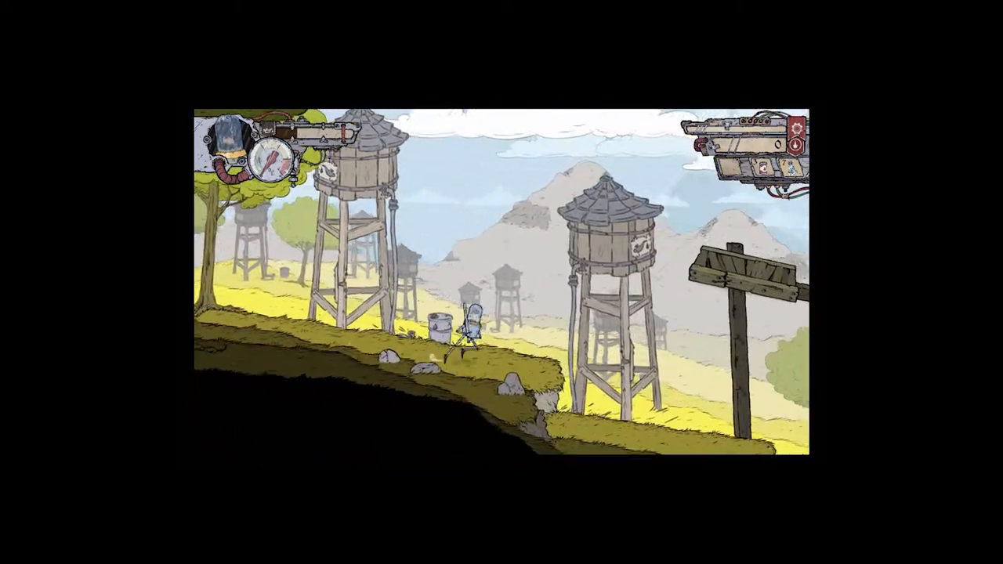
{"action": "scroll", "scroll_direction": "right", "scroll_amount": 3}
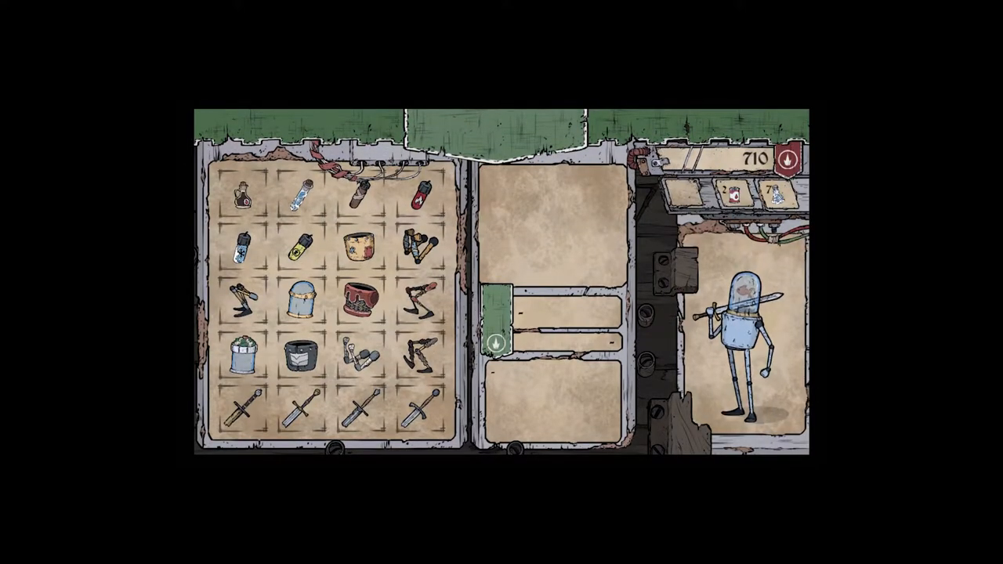
- Inspect the Tiny oil can, Tiny shock bomb, Ordinary Copper Chest and Rustic Iron Head
{"action": "left_click", "coordinate": [247, 196]}
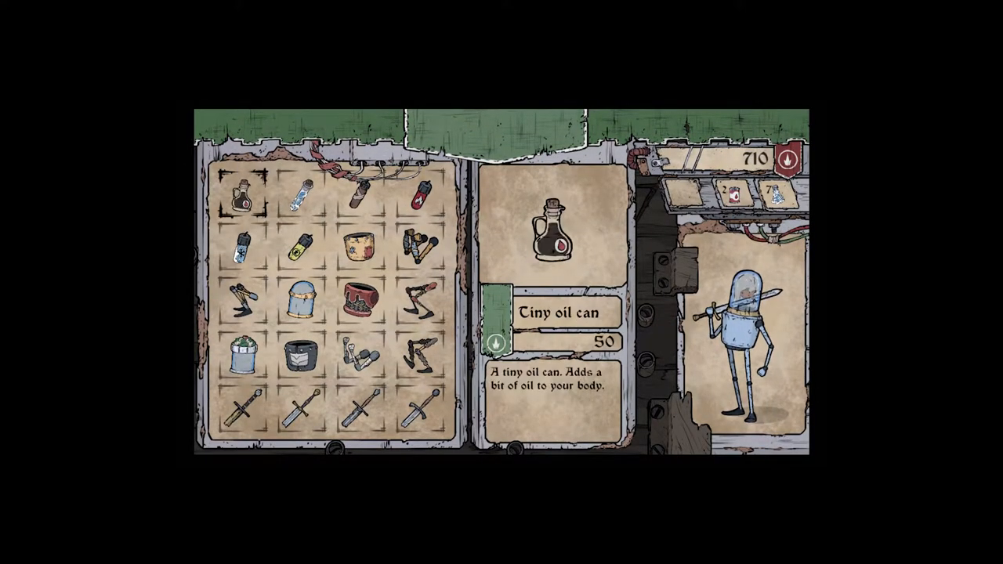
{"action": "left_click", "coordinate": [298, 247]}
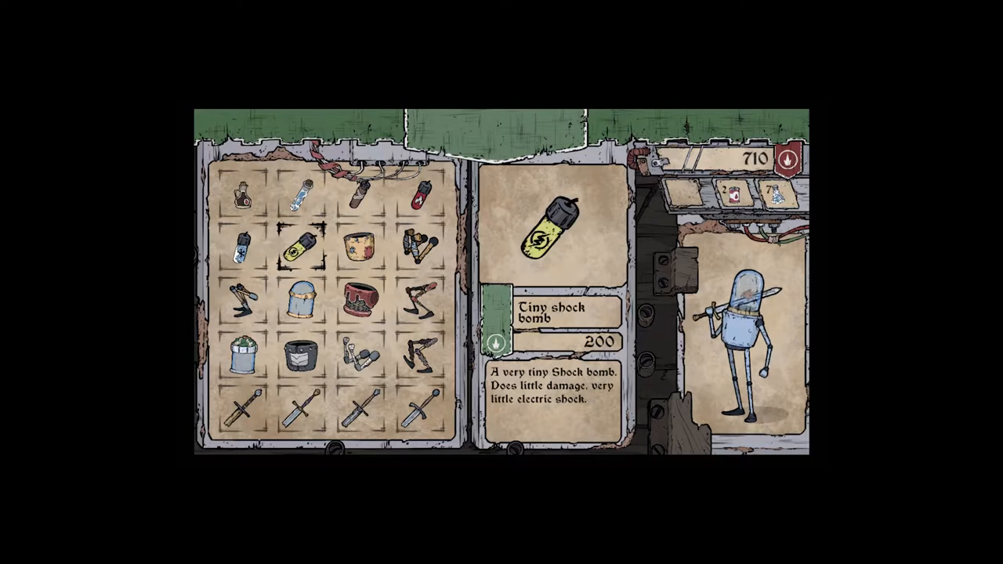
{"action": "left_click", "coordinate": [361, 302]}
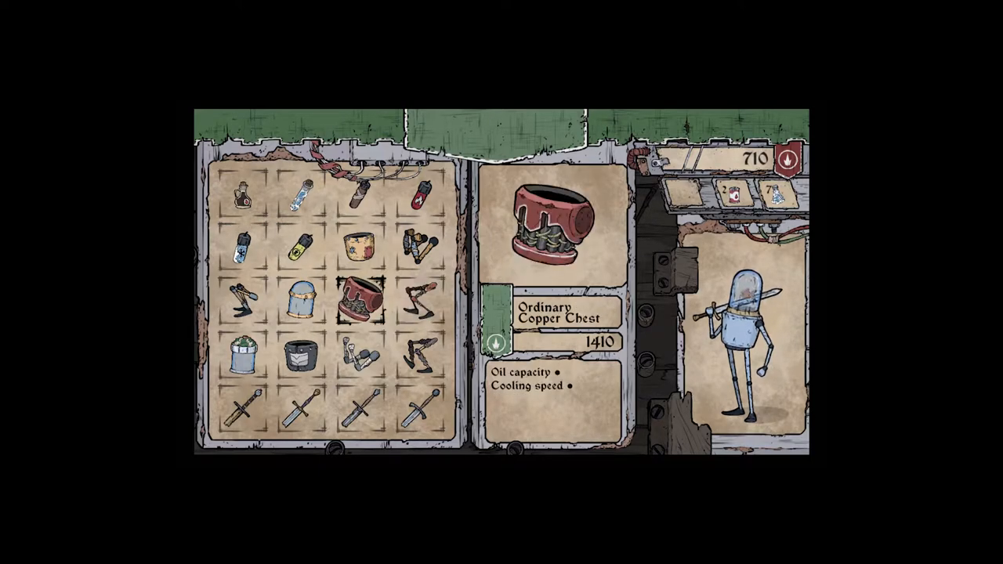
{"action": "left_click", "coordinate": [299, 302]}
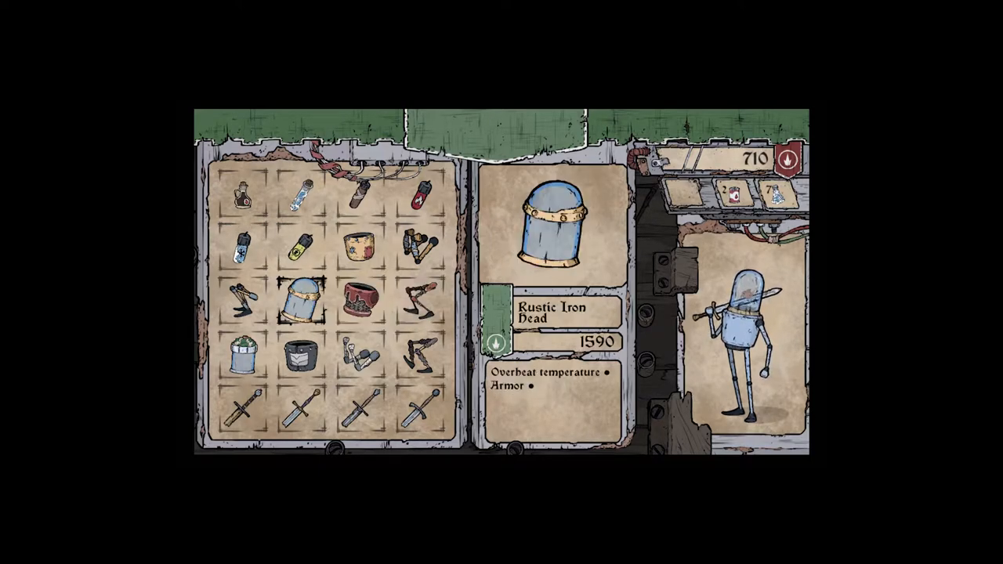
- Inspect the Steel Defender sword priced 2050 and browse the remaining shop slots
{"action": "left_click", "coordinate": [297, 354]}
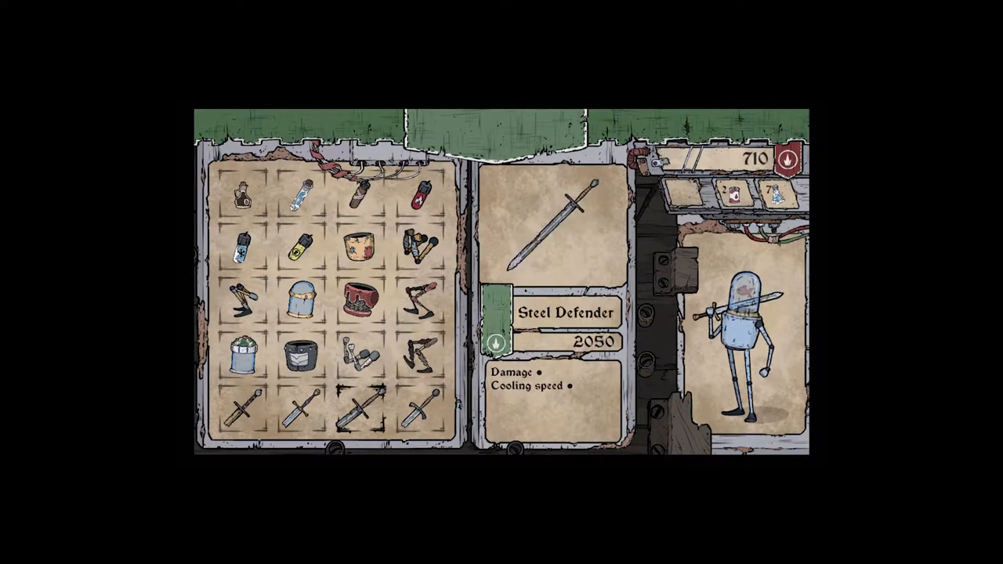
{"action": "left_click", "coordinate": [243, 408]}
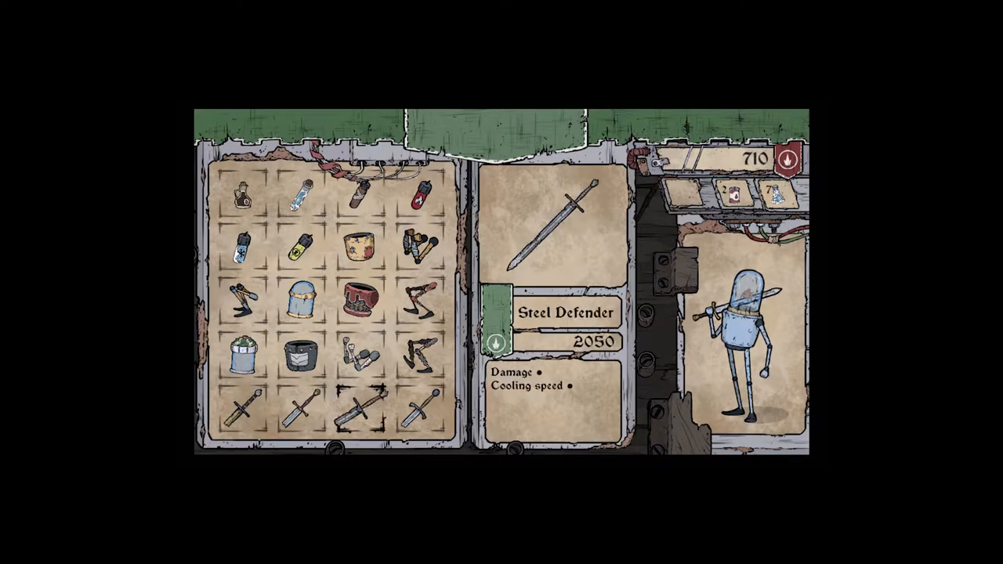
{"action": "left_click", "coordinate": [244, 196]}
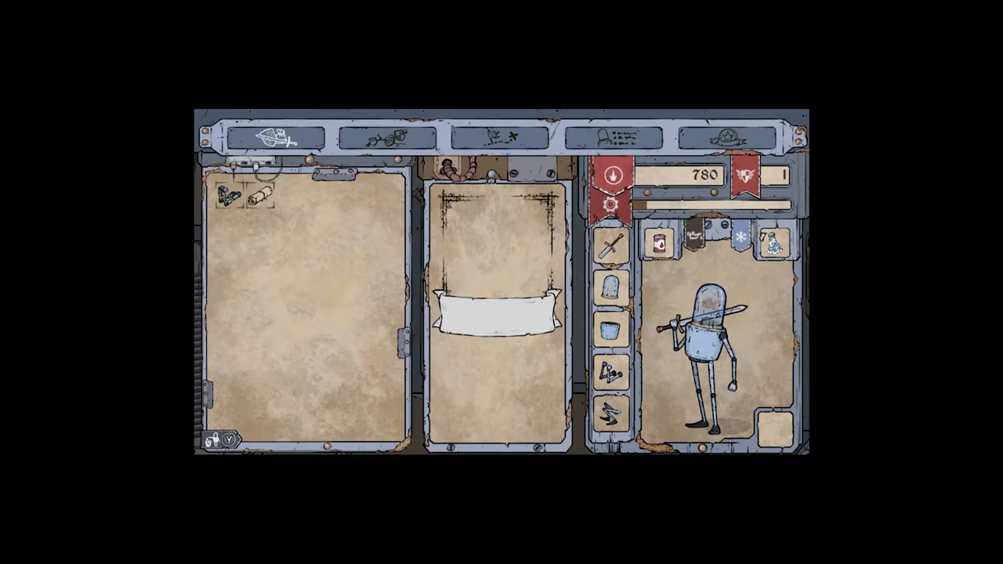
{"action": "left_click", "coordinate": [386, 138]}
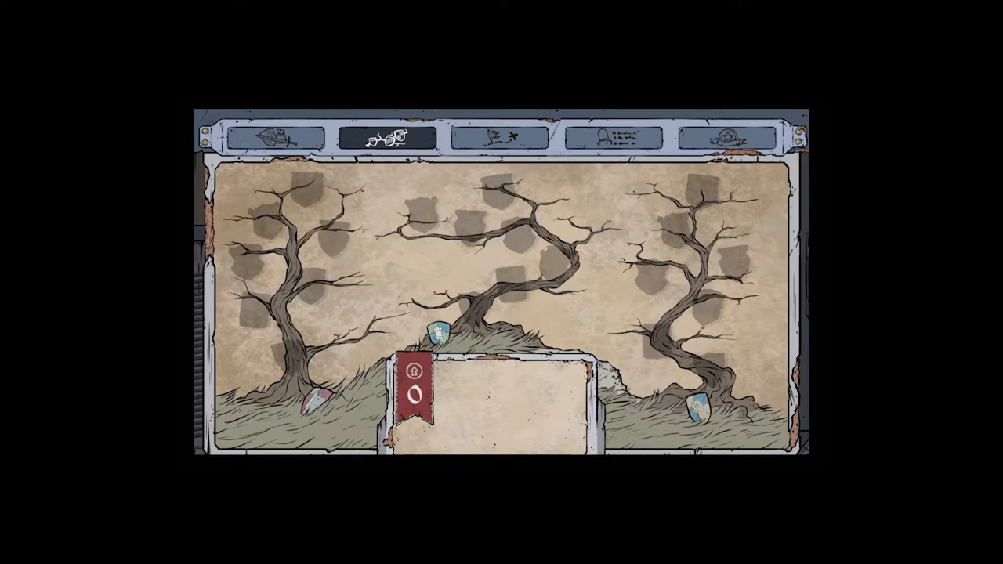
{"action": "left_click", "coordinate": [617, 137]}
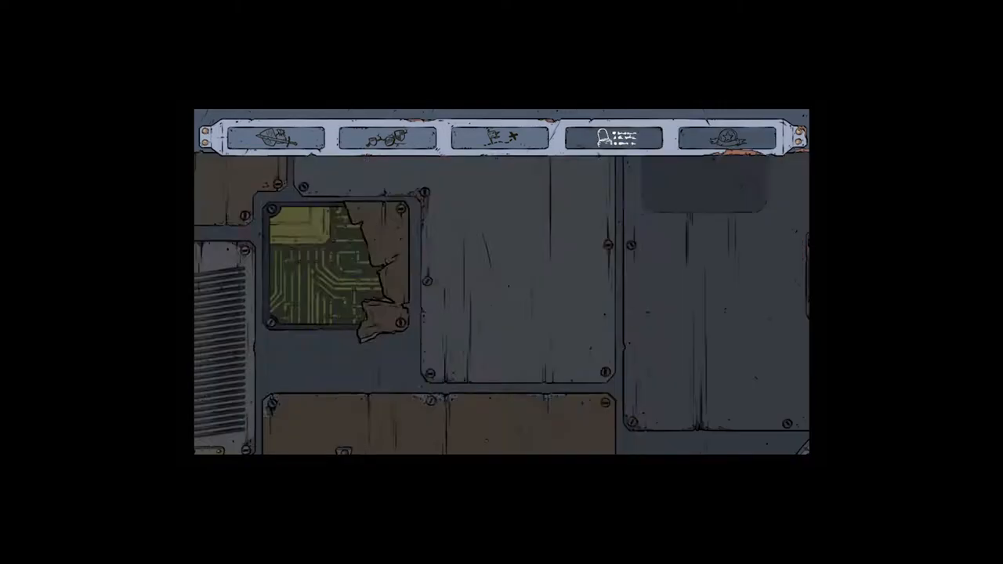
{"action": "left_click", "coordinate": [276, 138]}
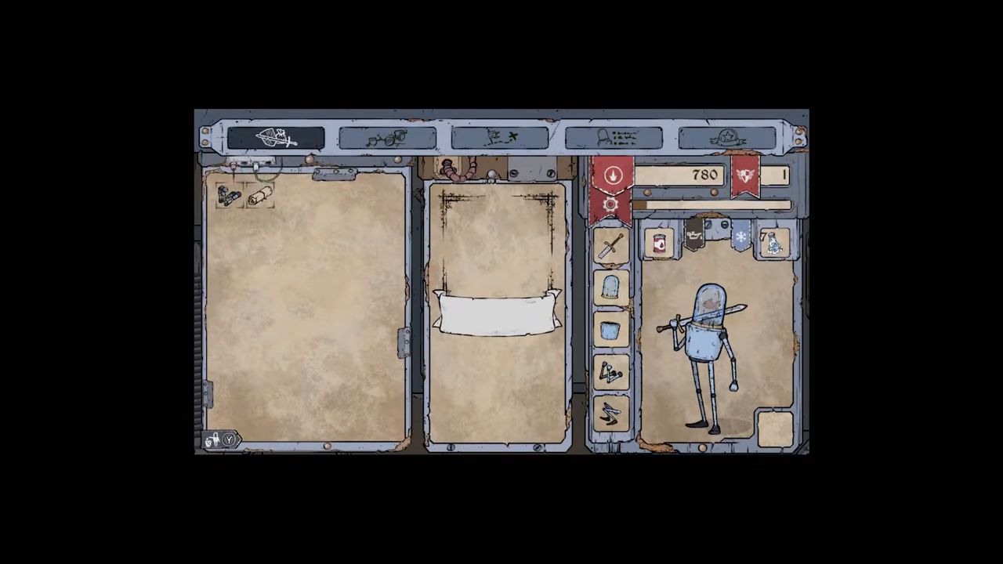